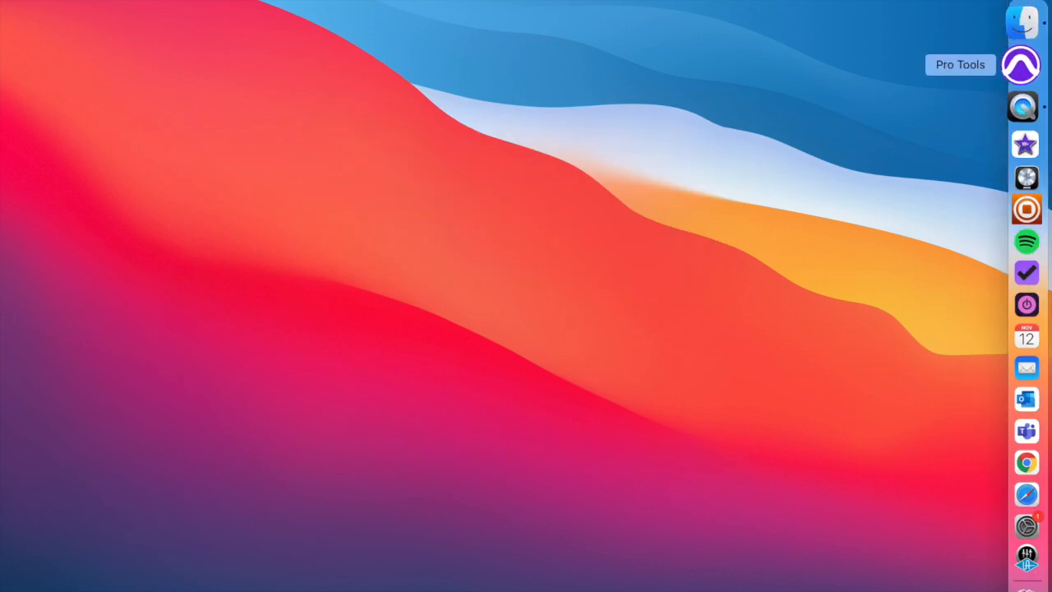
Step: Launch Pro Tools from the Dock
left_click(1022, 64)
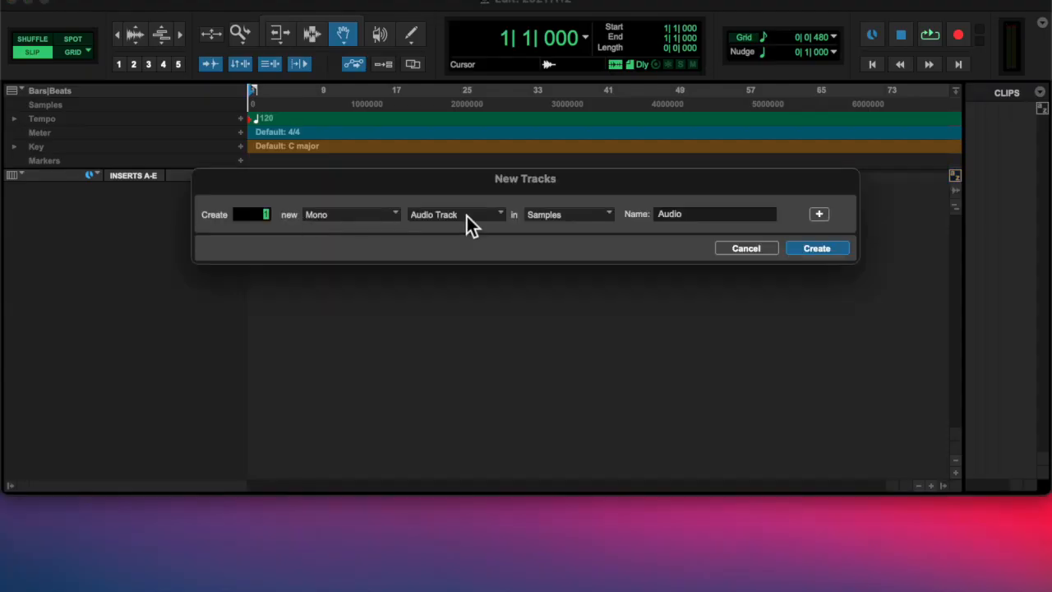
Step: Create an instrument track and load Absynth 5 on it
left_click(816, 248)
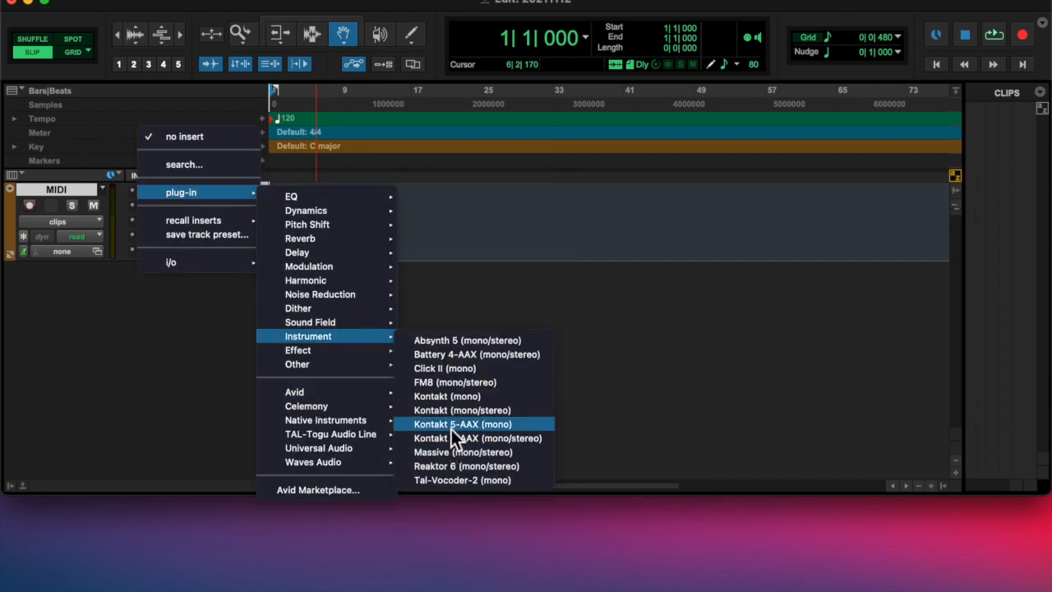
left_click(467, 339)
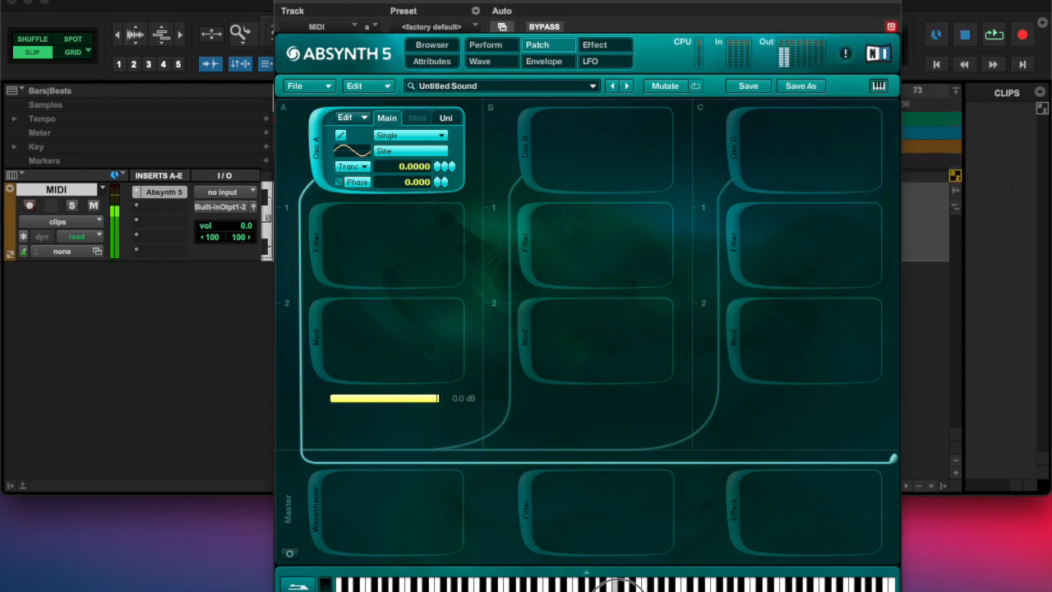
mouse_move(431, 291)
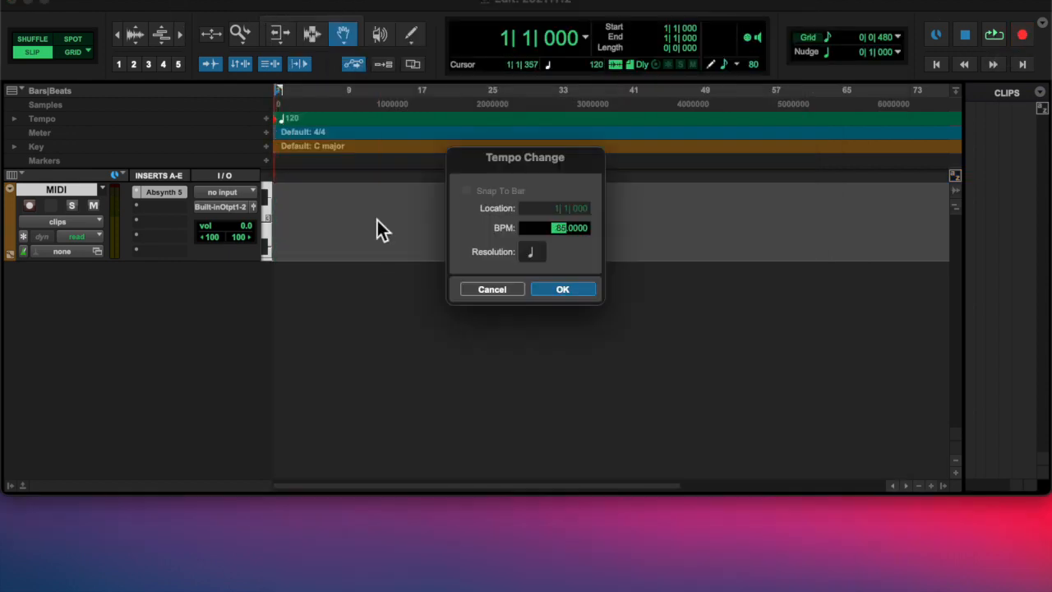
Step: Confirm the tempo change to 85 BPM
left_click(563, 289)
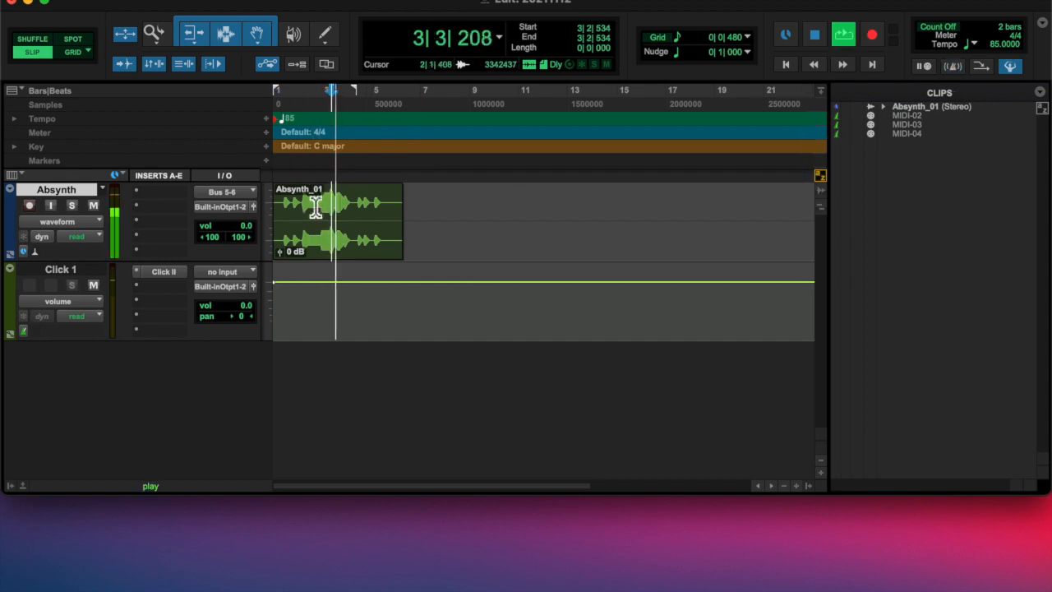
Step: Split the recorded Absynth clip into short numbered sub-clips
right_click(61, 269)
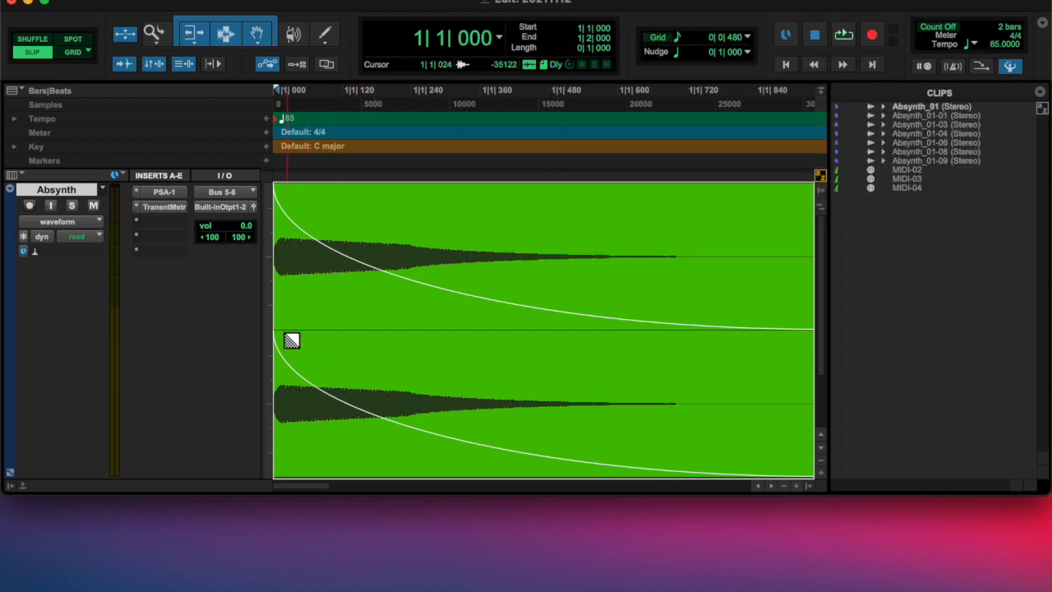
left_click(936, 142)
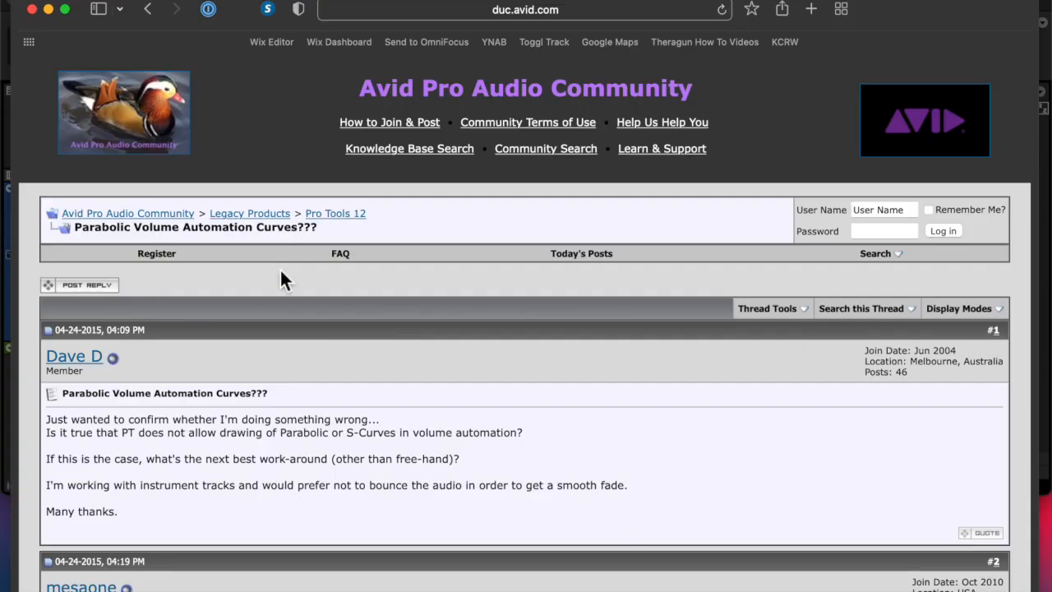
Step: Scroll through the Avid forum thread on parabolic volume curves
scroll("down", 3)
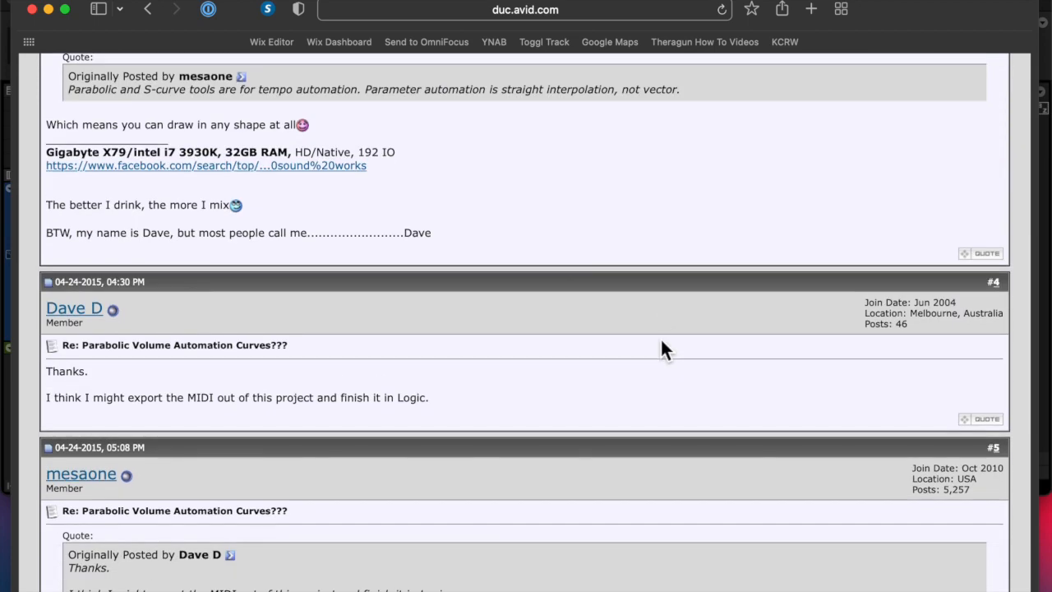
scroll("down", 3)
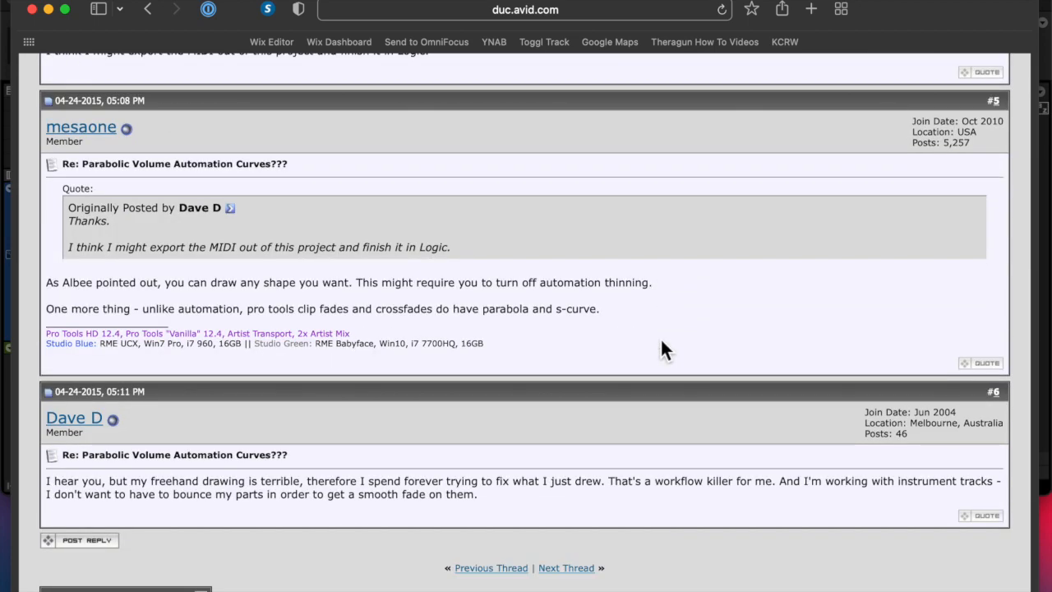
scroll("up", 3)
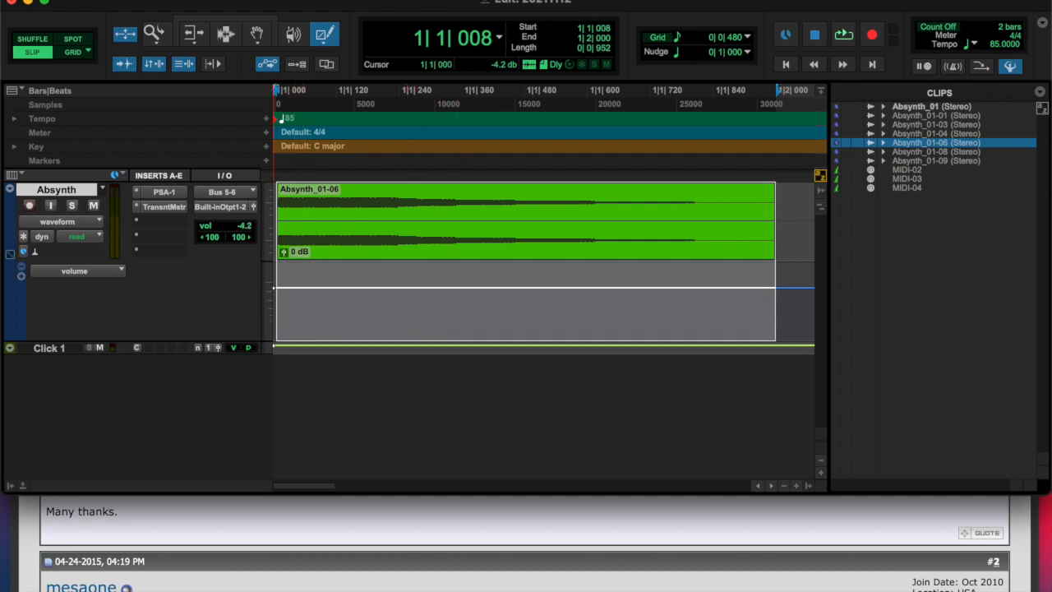
Step: Adjust the clip's volume automation line
left_click_drag(276, 289, 320, 319)
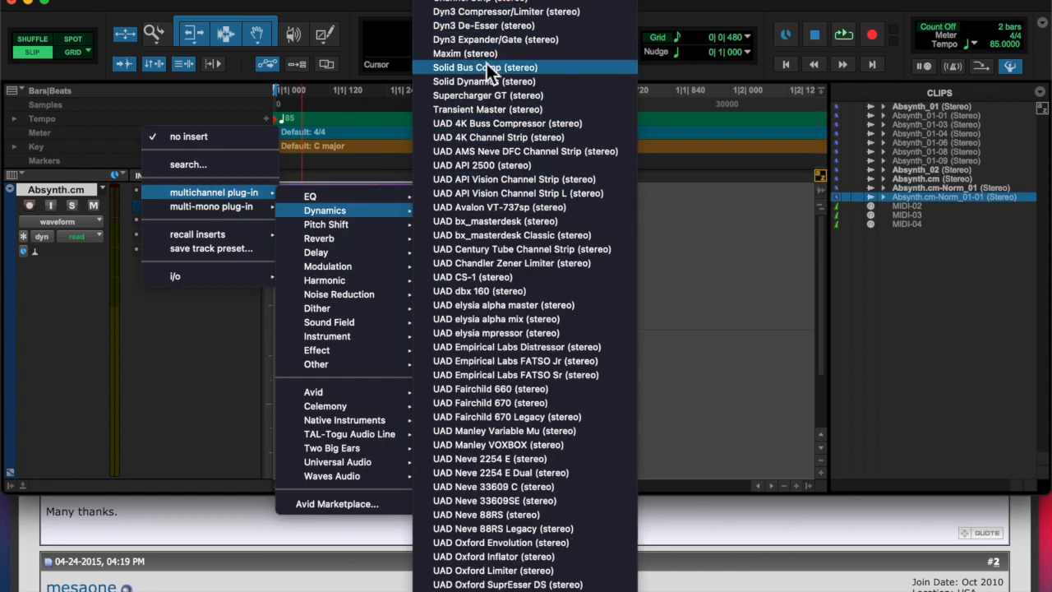
Step: Insert Solid Bus Comp, commit it into the audio, then set Lo-Fi saturation
left_click(485, 68)
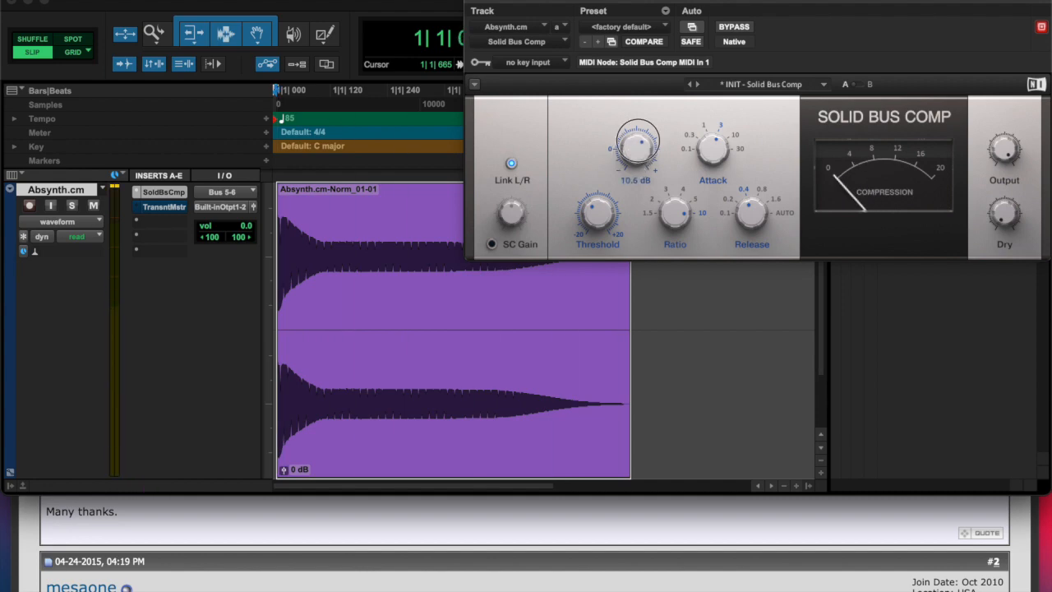
right_click(163, 191)
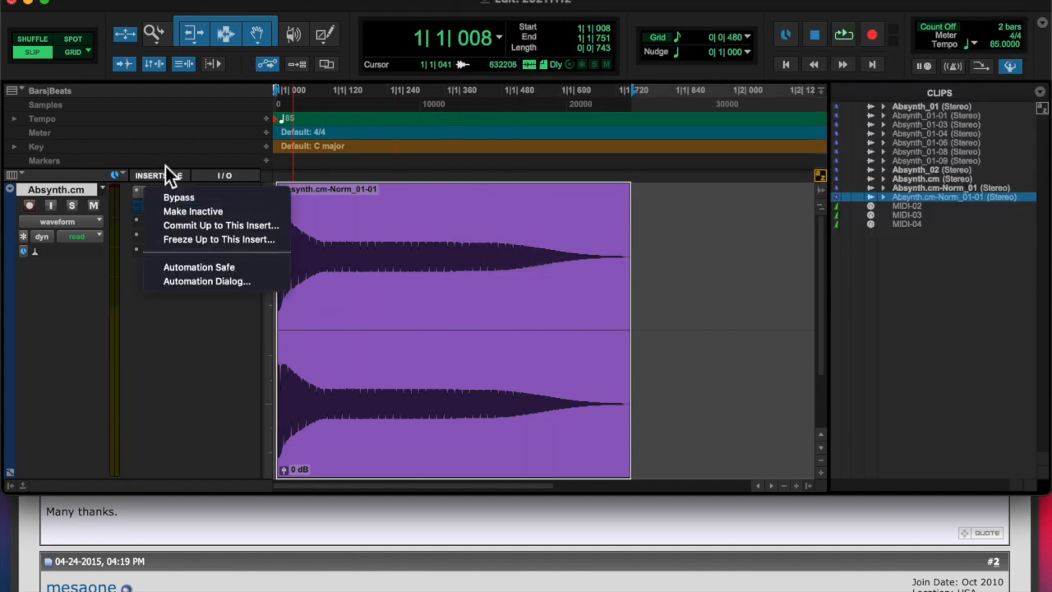
left_click(220, 225)
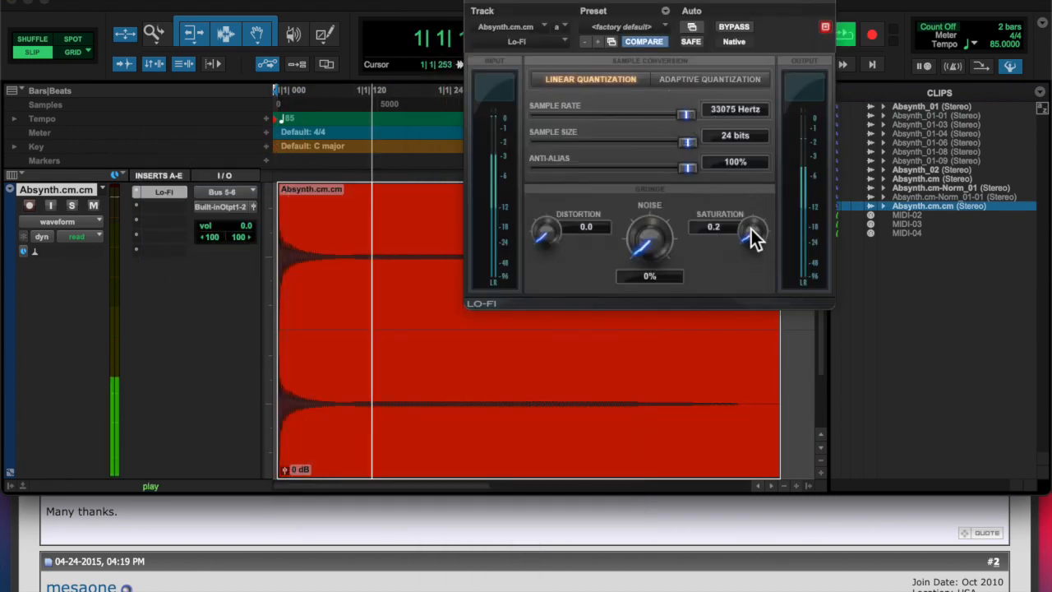
left_click_drag(686, 143, 585, 143)
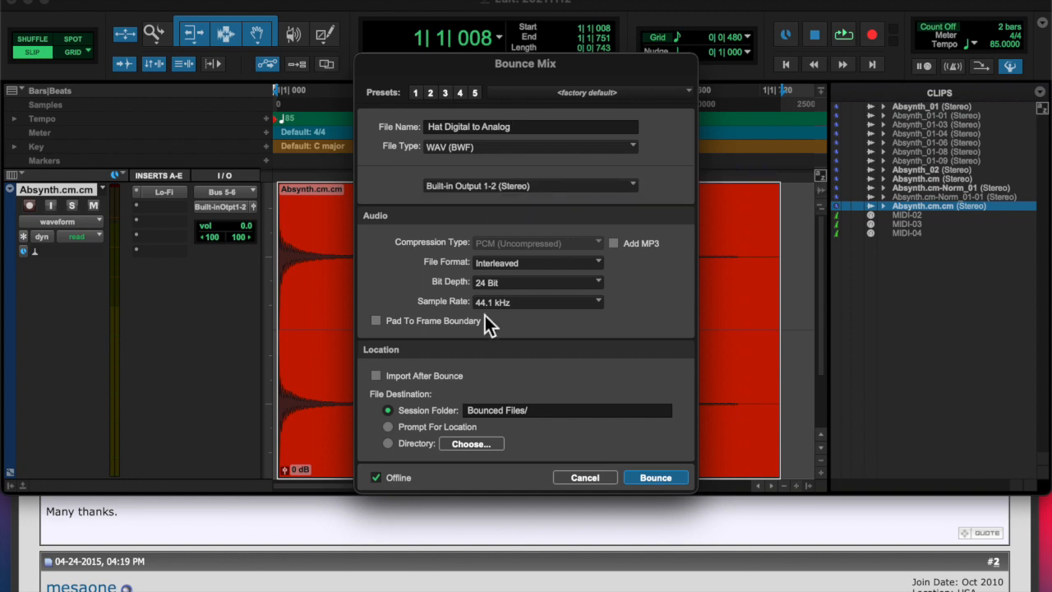
Step: Bounce the processed mix as 'Hat Digital to Analog'
left_click(655, 477)
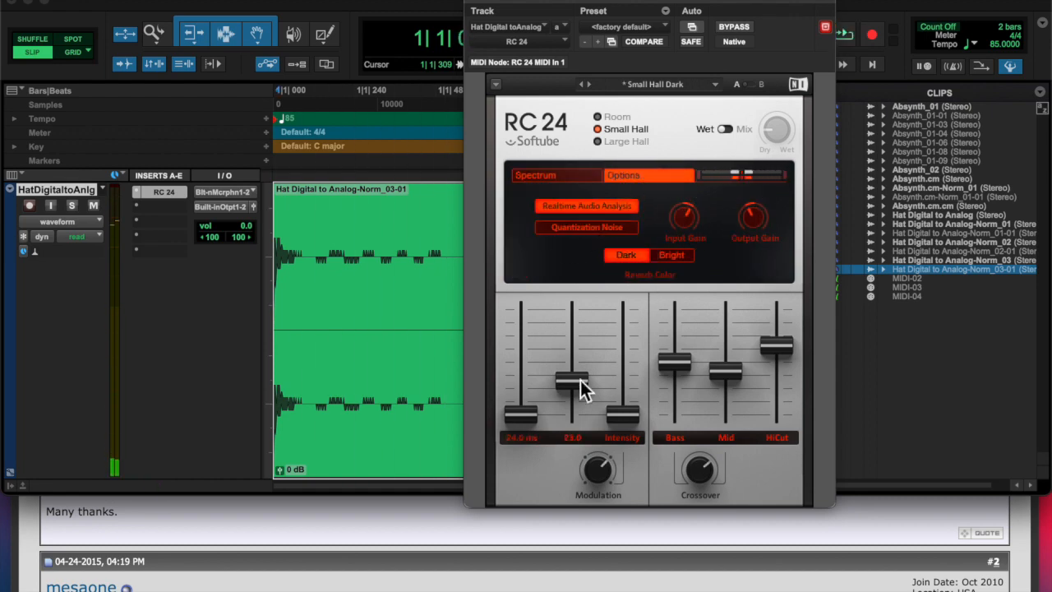
Step: Tune the RC 24 reverb, then render a reversed copy of the clip
left_click_drag(572, 382, 617, 411)
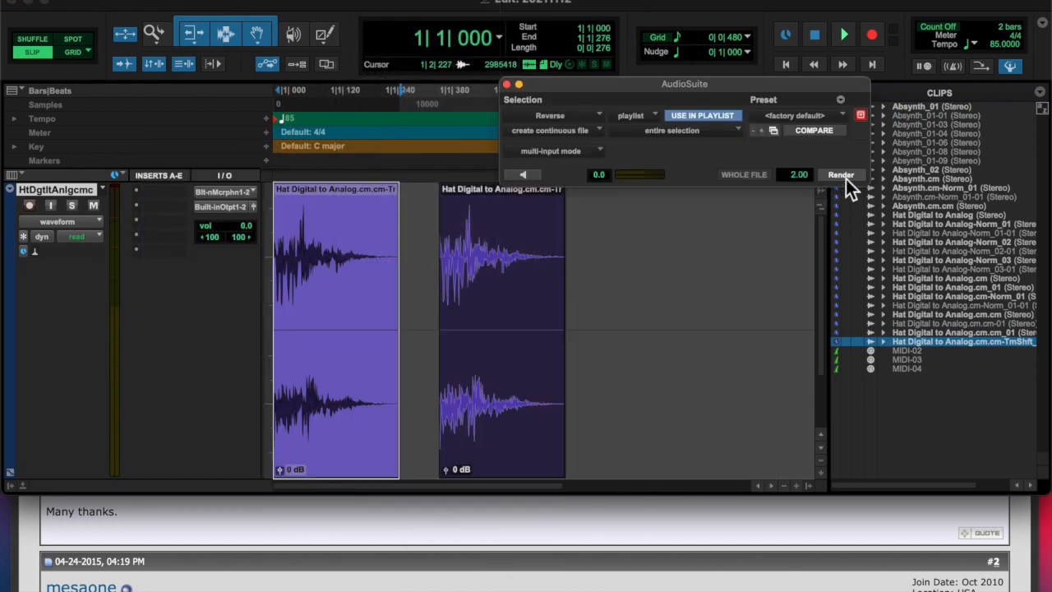
left_click(841, 175)
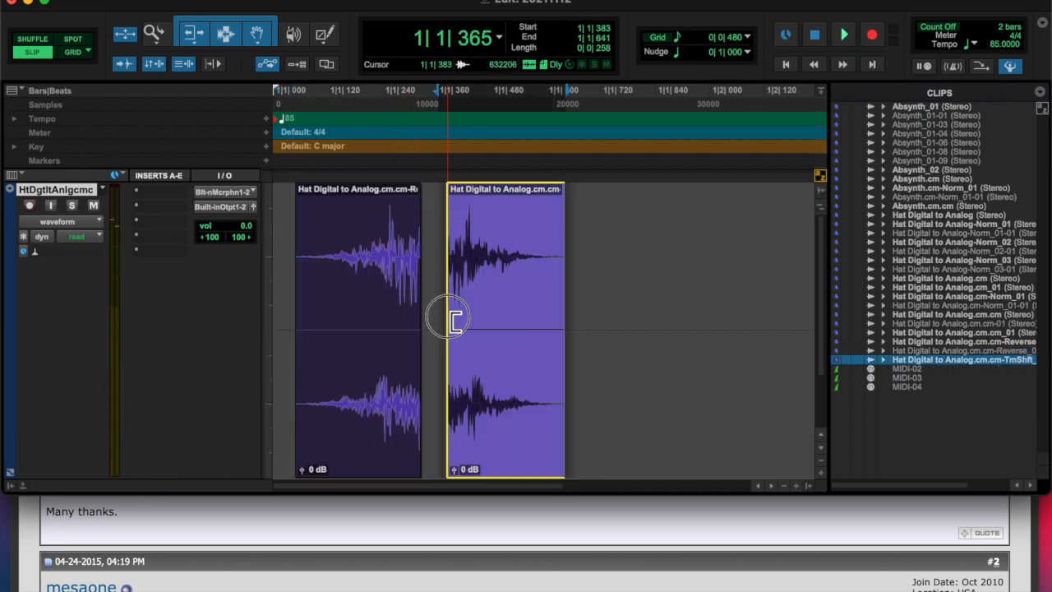